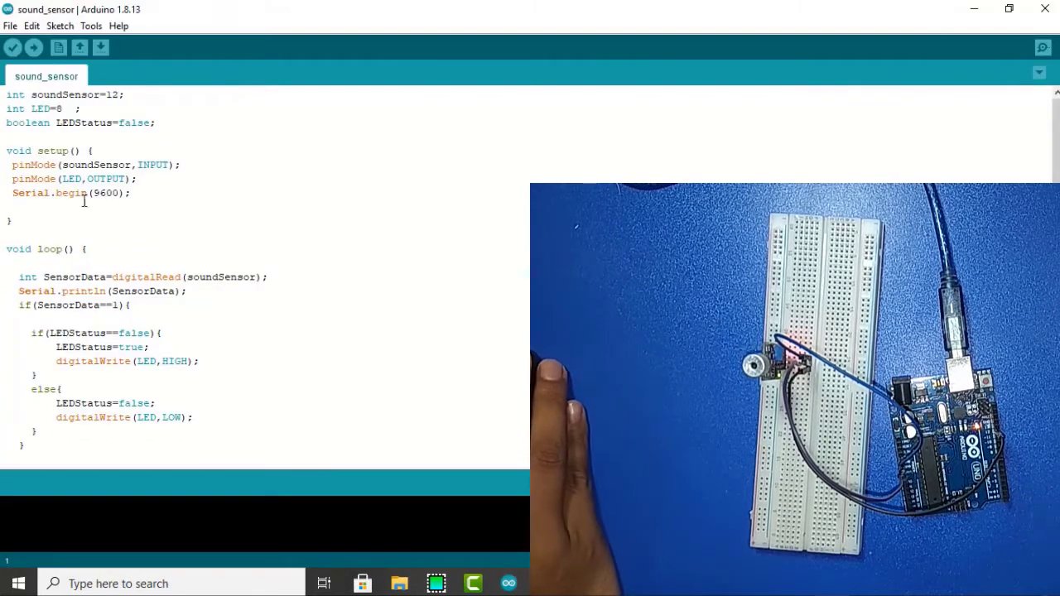
- Check the LED pin value 8 and confirm which serial port the Uno uses
double_click(60, 108)
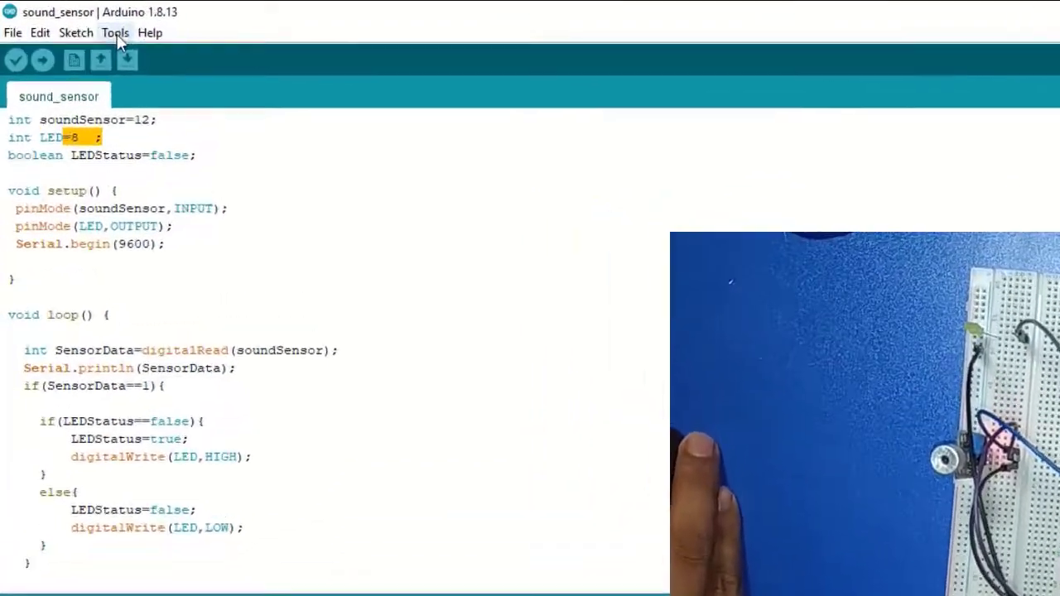
left_click(115, 32)
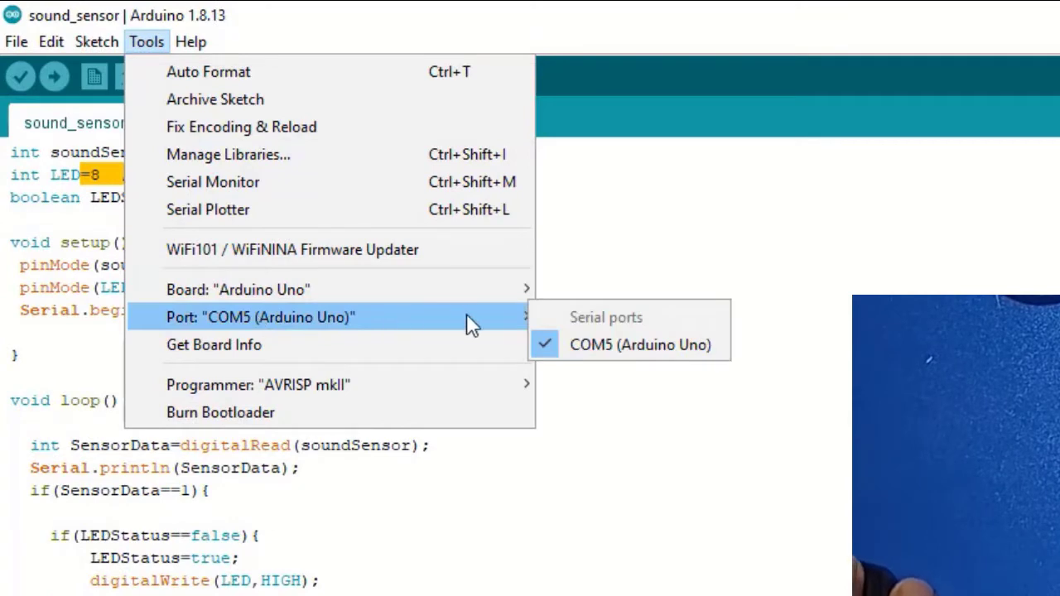
left_click(640, 345)
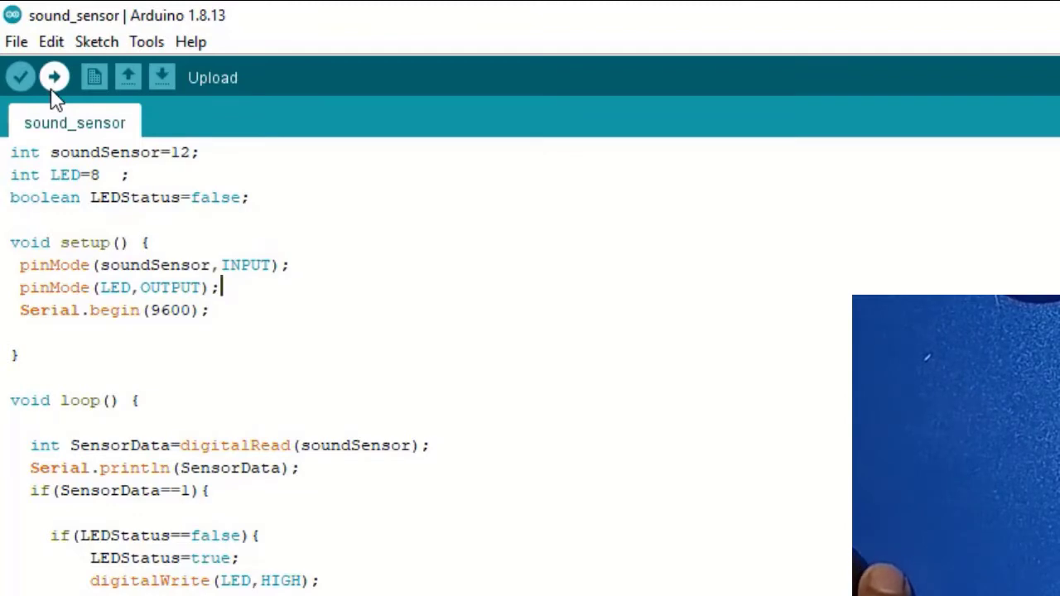
- Upload the sketch to the Uno and open the COM5 serial monitor to view the readings
left_click(53, 76)
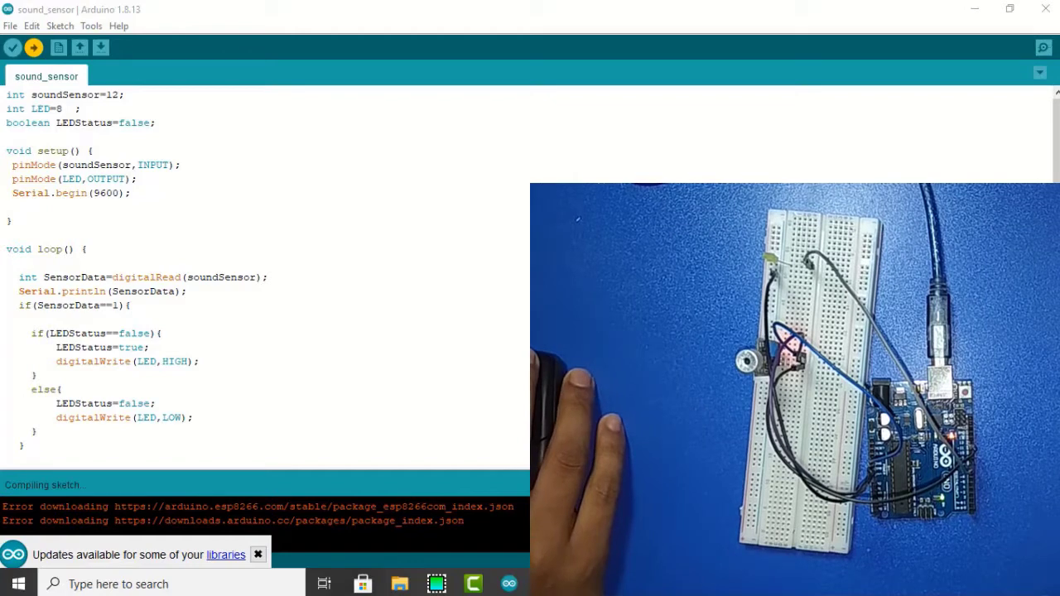
left_click(33, 48)
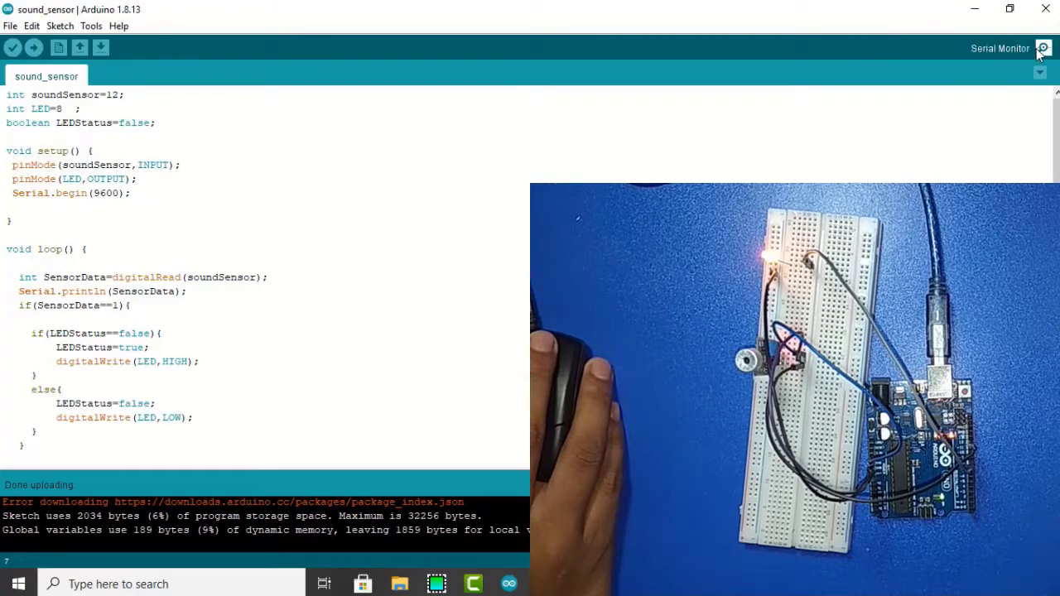
left_click(1042, 48)
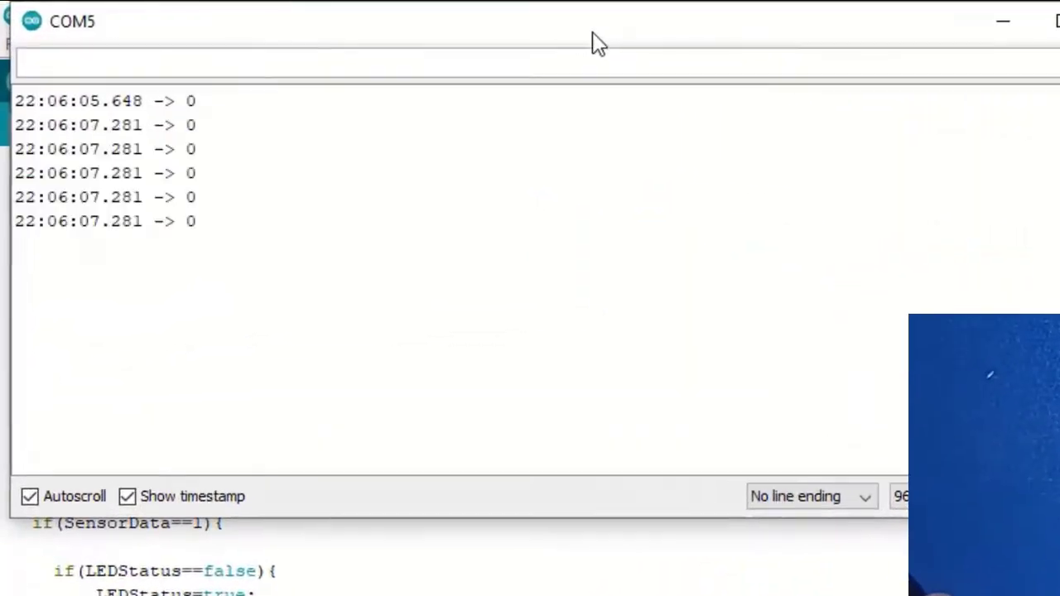